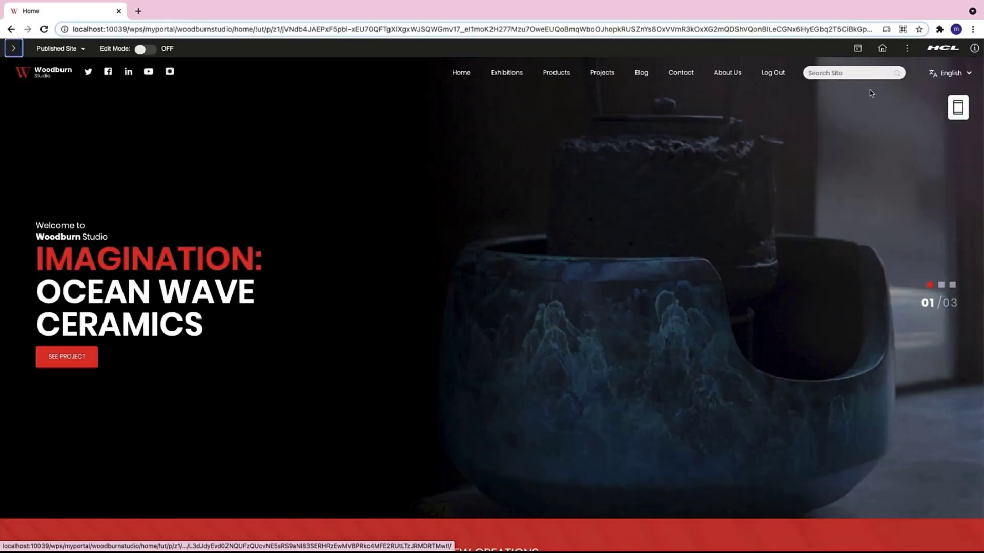
Step: Go to the Practitioner Studio home from the Woodburn Studio site via the practitioner menu
{"action": "left_click", "coordinate": [881, 48]}
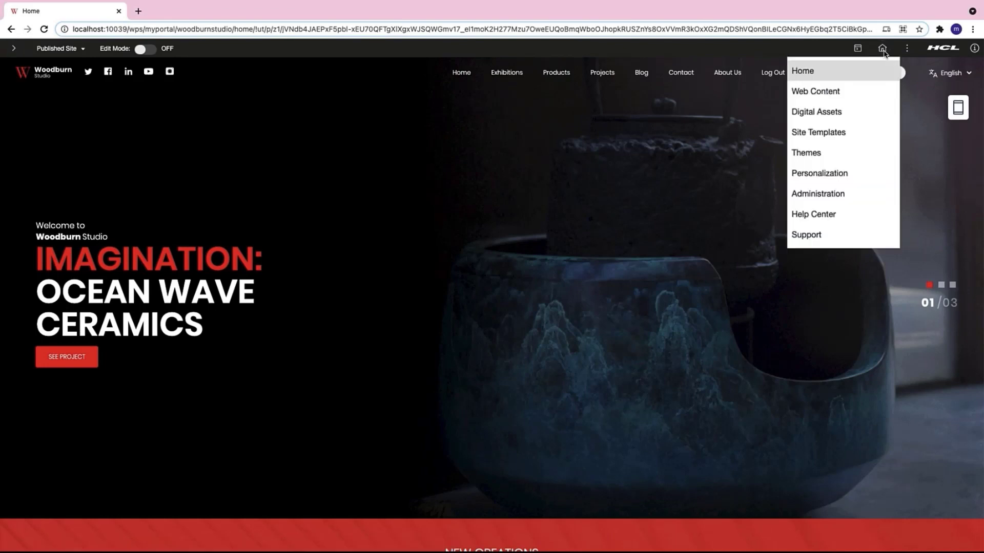
{"action": "left_click", "coordinate": [804, 71]}
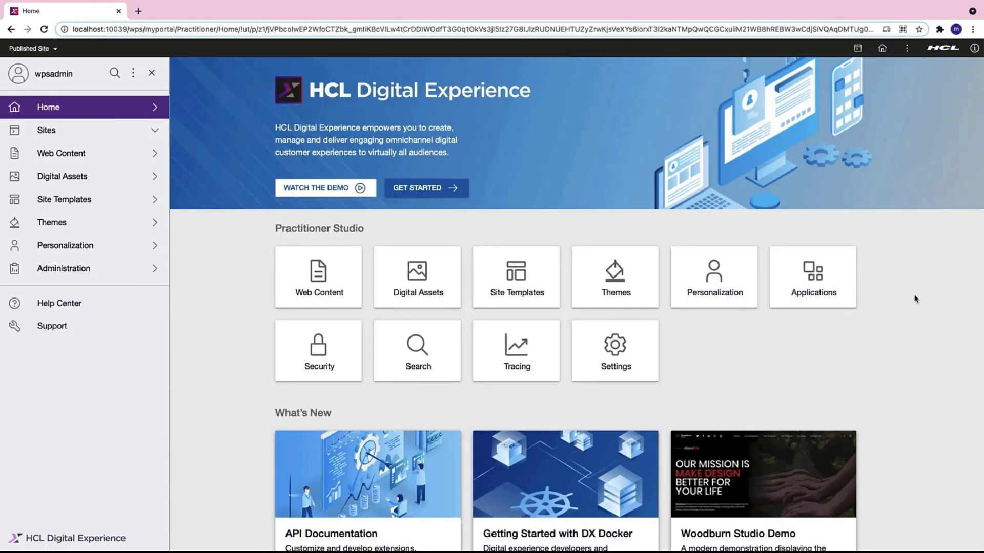
{"action": "scroll", "scroll_direction": "down", "scroll_amount": 3}
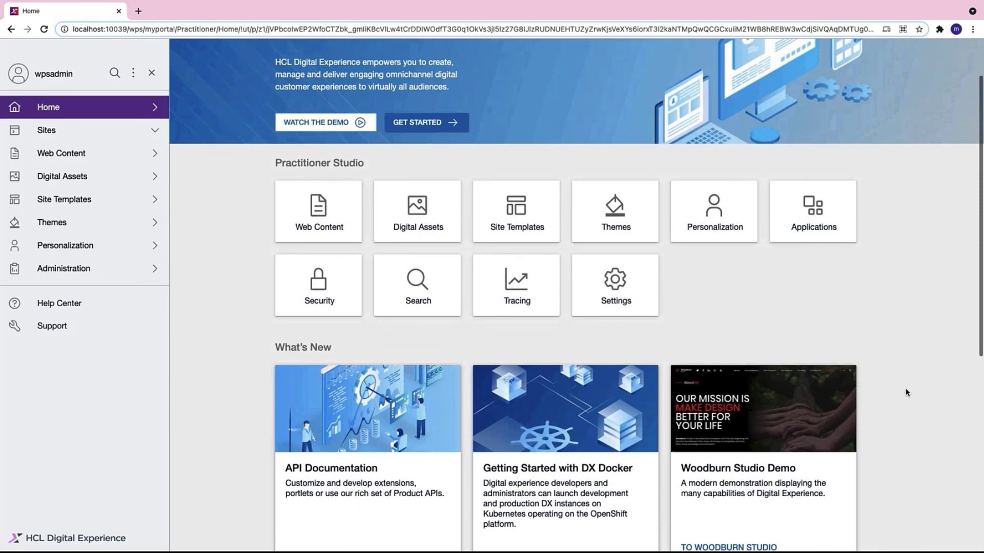
{"action": "scroll", "scroll_direction": "down", "scroll_amount": 3}
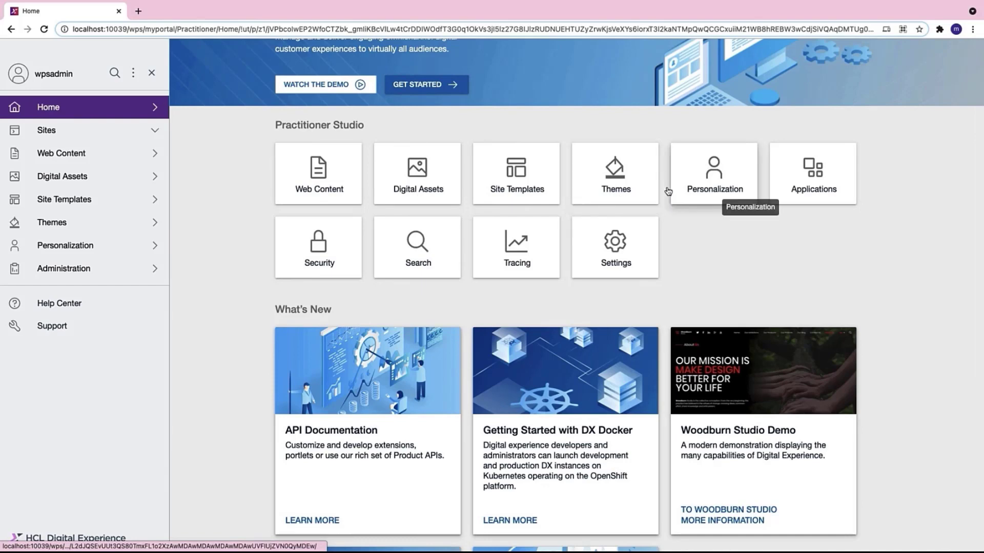
{"action": "mouse_move", "coordinate": [739, 293]}
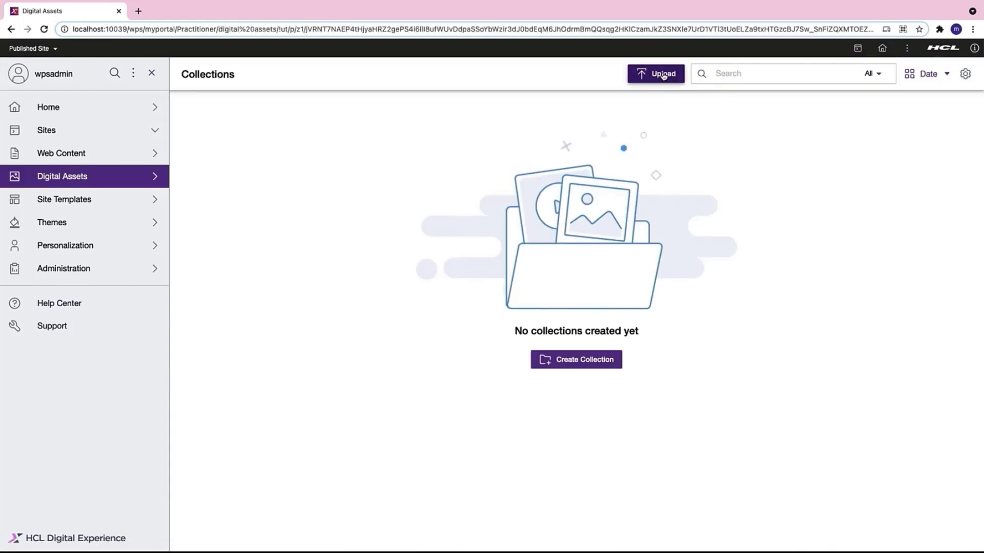
Step: Upload the six sample files into a new DX Promotion Collection, then head to Web Content
{"action": "left_click", "coordinate": [662, 74]}
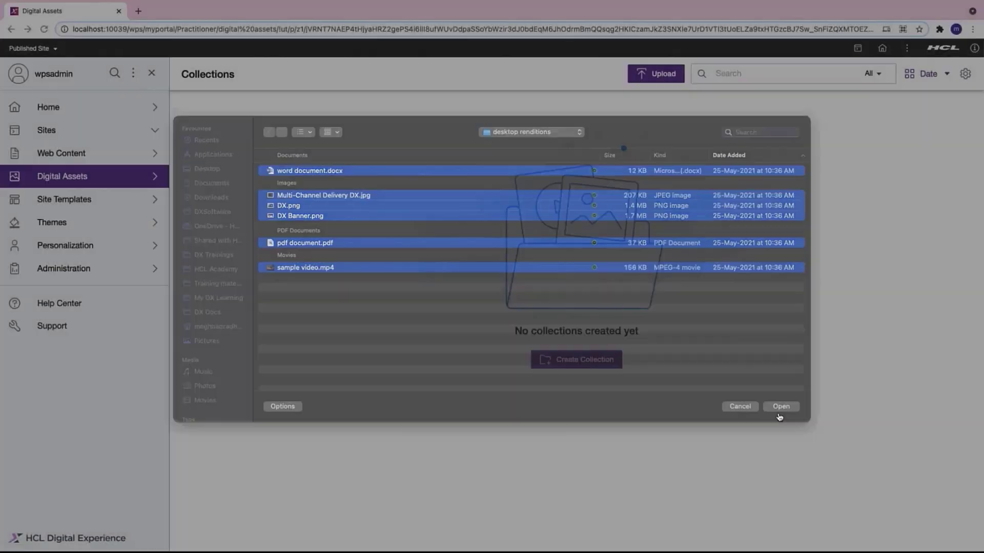
{"action": "left_click", "coordinate": [576, 360]}
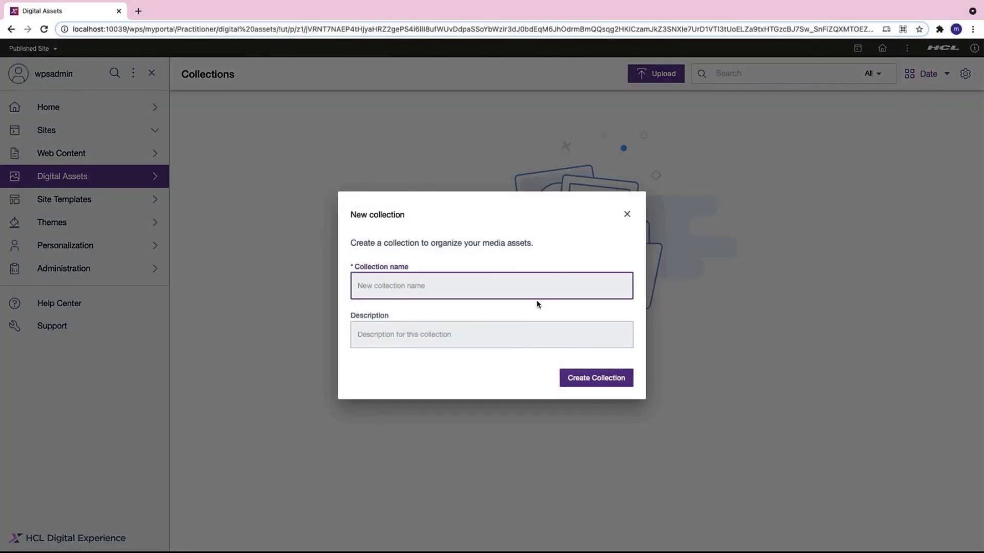
{"action": "type", "text": "DX Promotion Collection"}
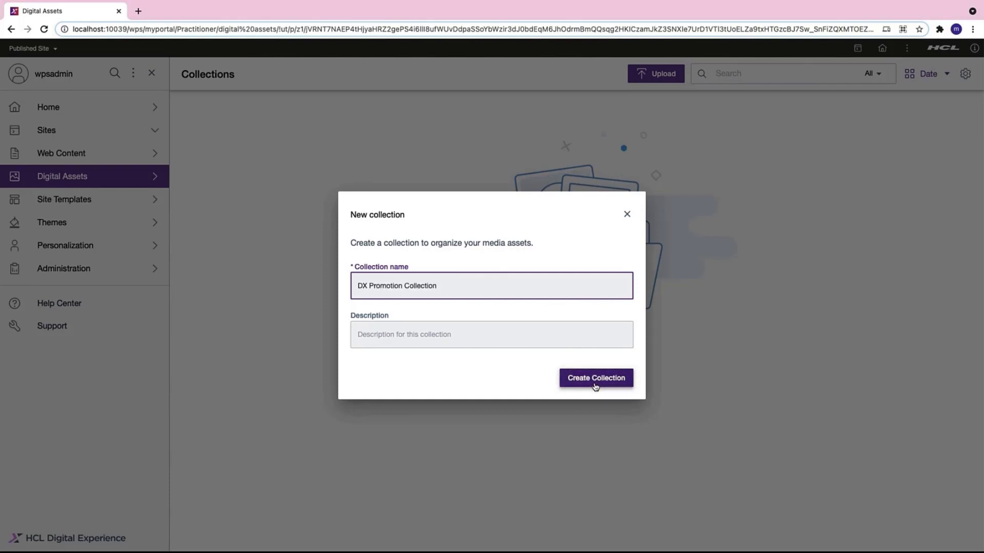
{"action": "left_click", "coordinate": [596, 378]}
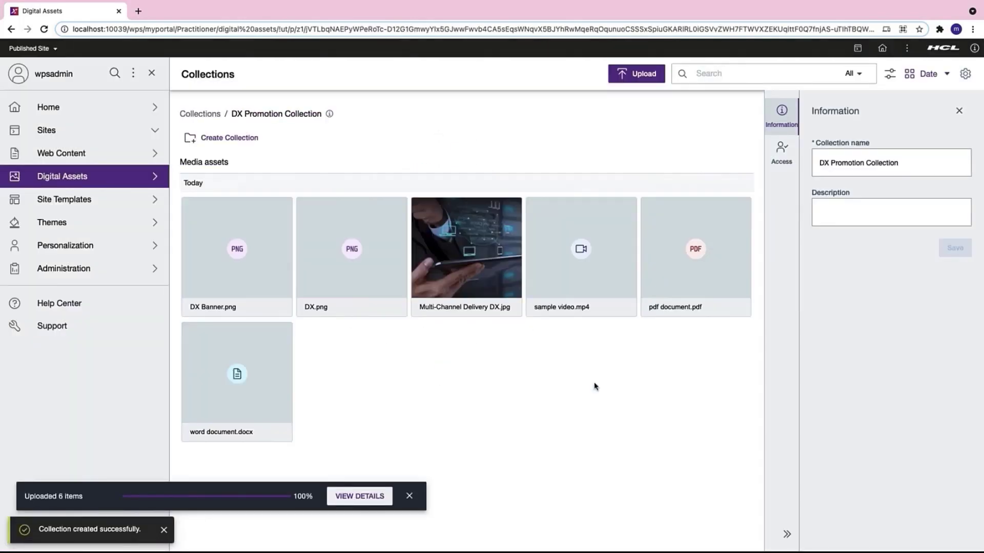
{"action": "left_click", "coordinate": [359, 496]}
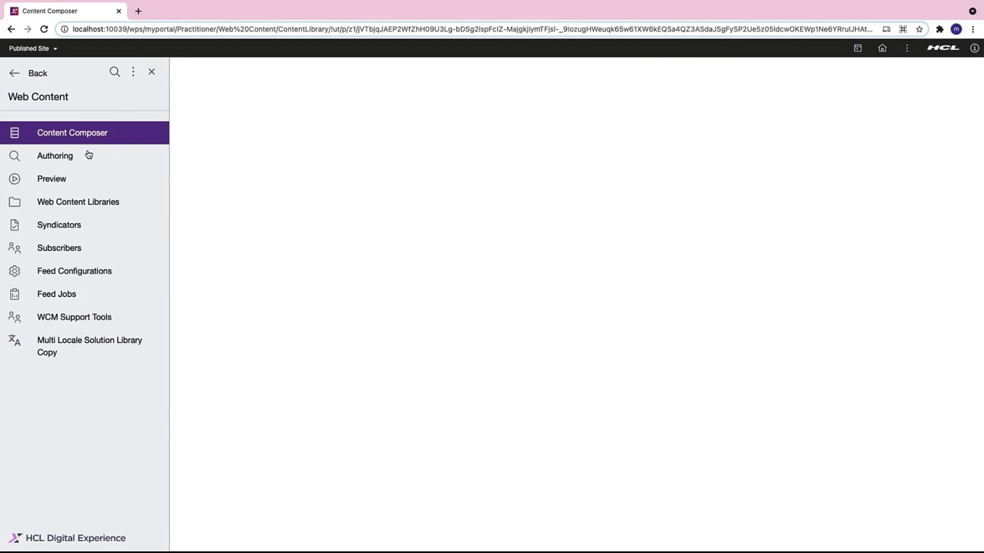
Step: Start a new content template named AT Promotion located in DX Library
{"action": "left_click", "coordinate": [72, 132]}
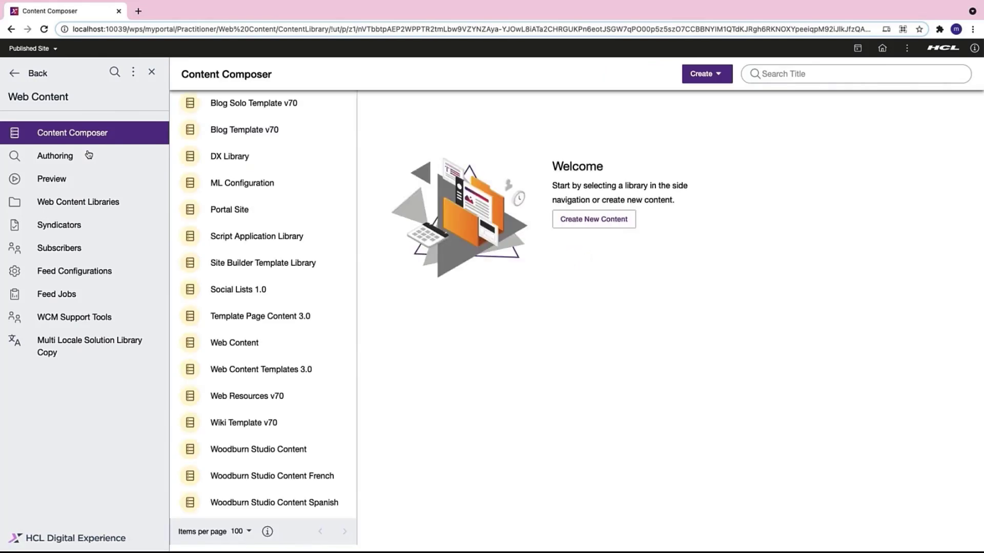
{"action": "left_click", "coordinate": [594, 218]}
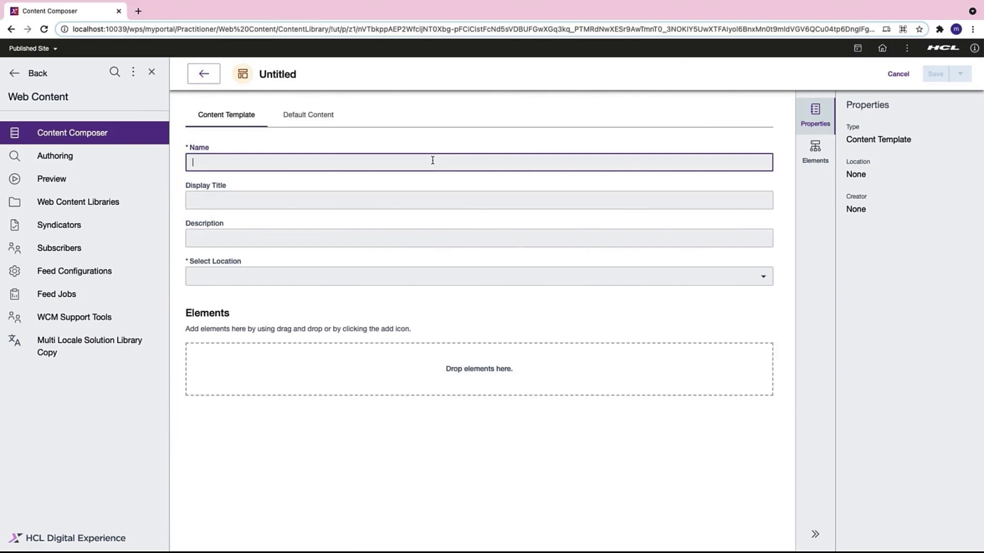
{"action": "type", "text": "AT Promotion"}
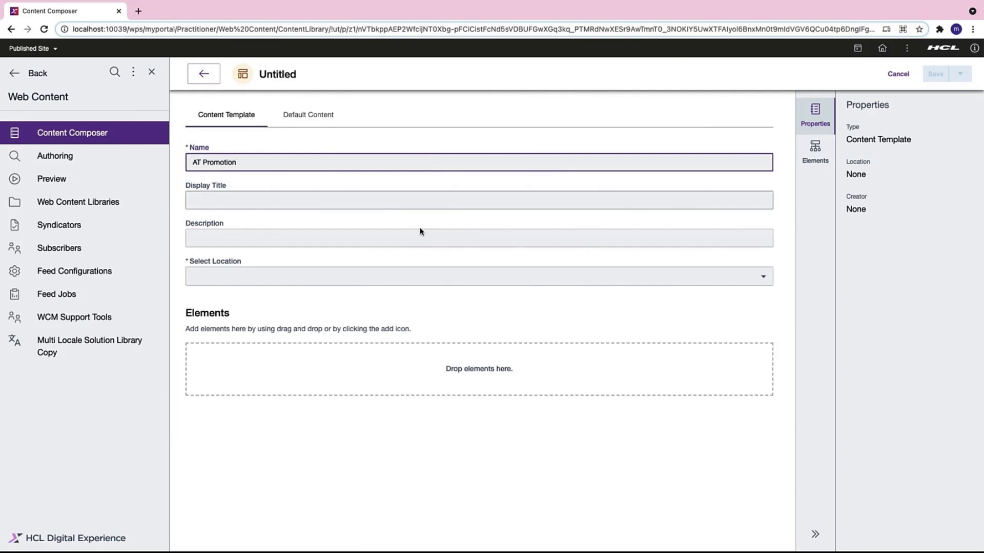
{"action": "left_click", "coordinate": [477, 275]}
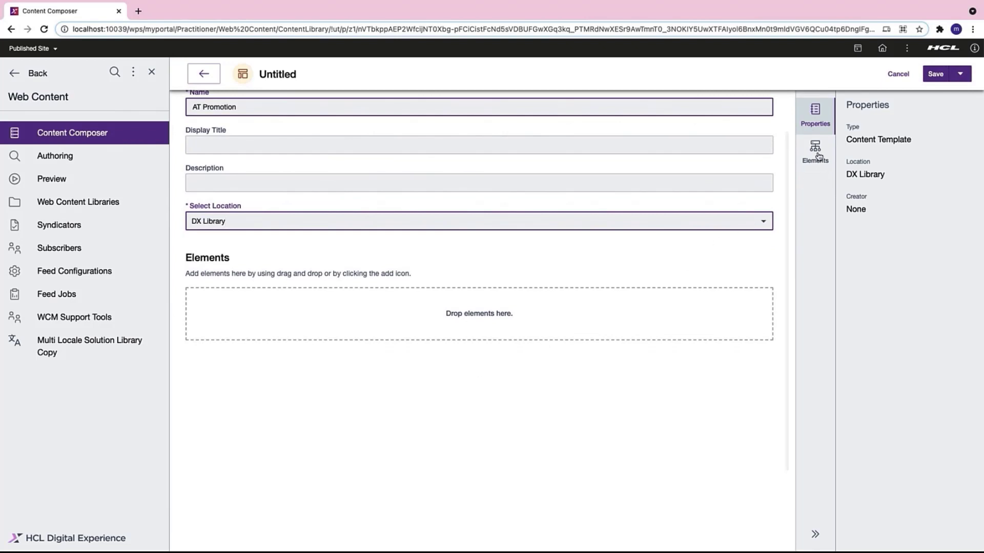
Step: Add an image element named Banner to the AT Promotion template
{"action": "left_click", "coordinate": [814, 150]}
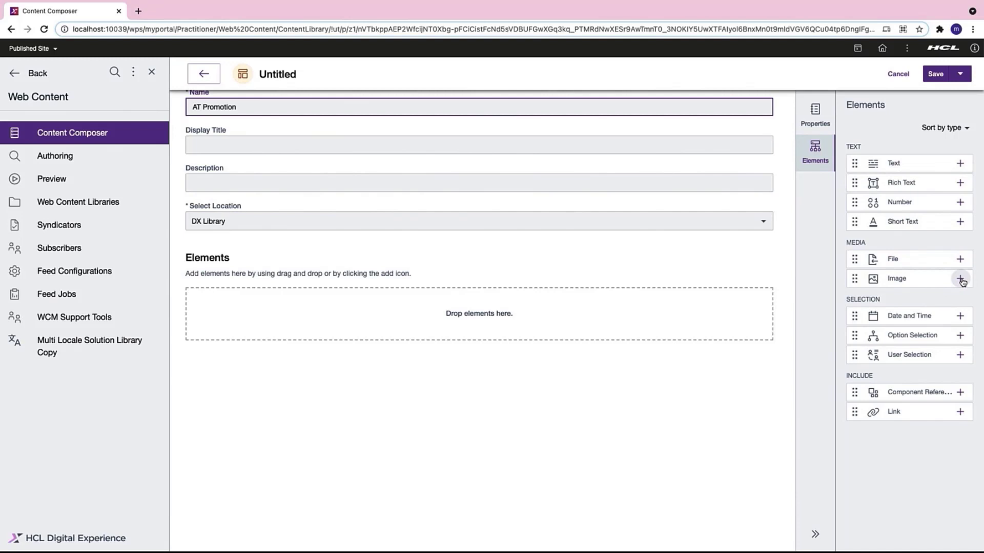
{"action": "left_click", "coordinate": [960, 279]}
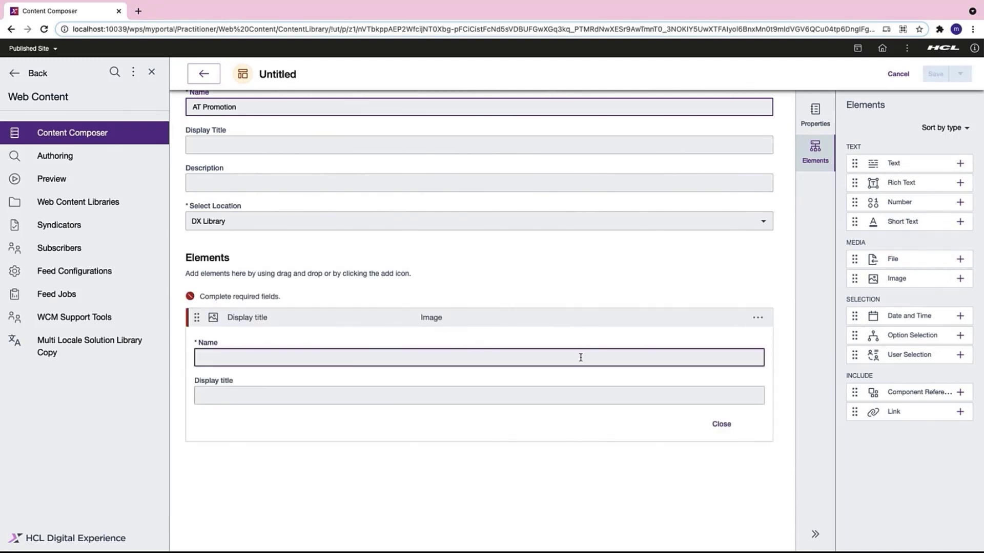
{"action": "type", "text": "Ban"}
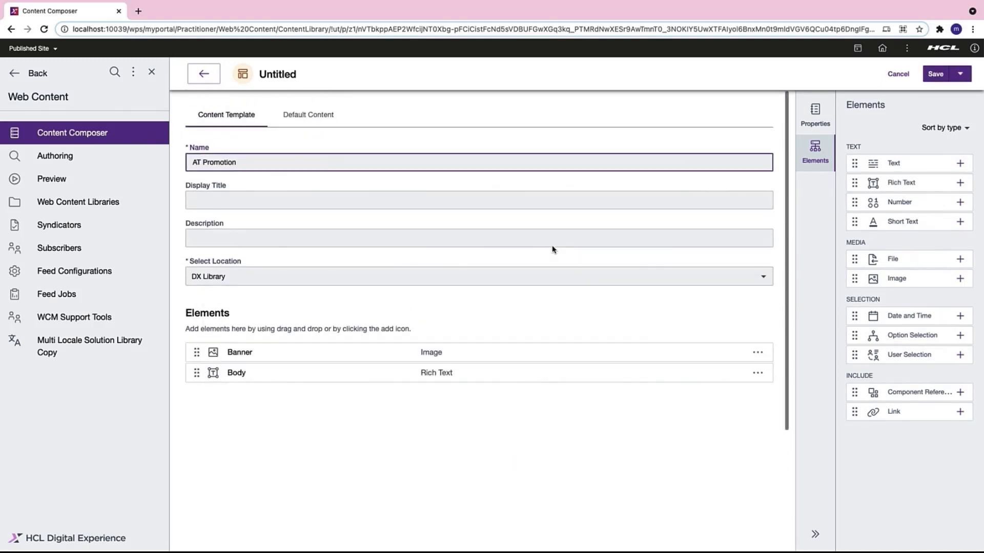
Step: Make Body required in Default Content, assign Express Workflow, and save AT Promotion to DX Library
{"action": "left_click", "coordinate": [308, 115]}
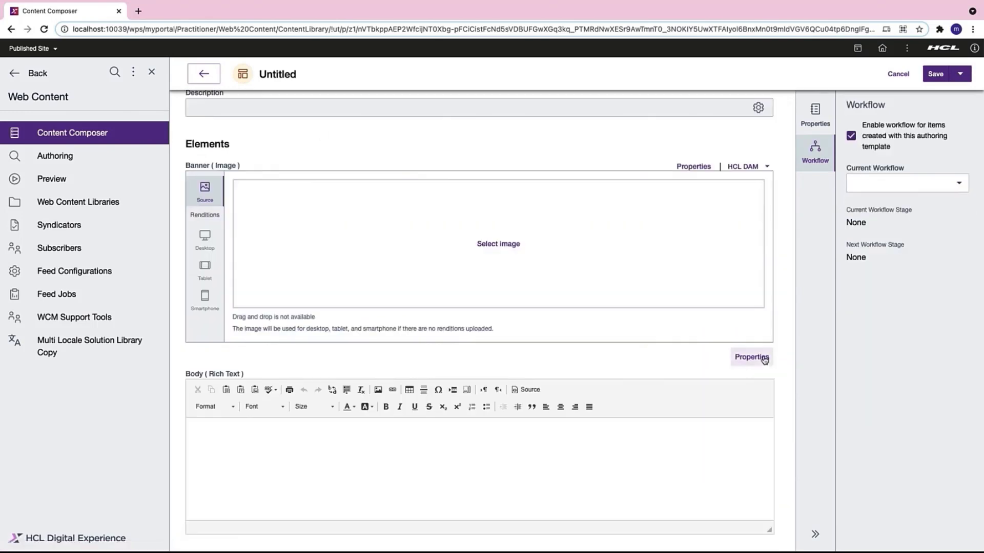
{"action": "left_click", "coordinate": [752, 357]}
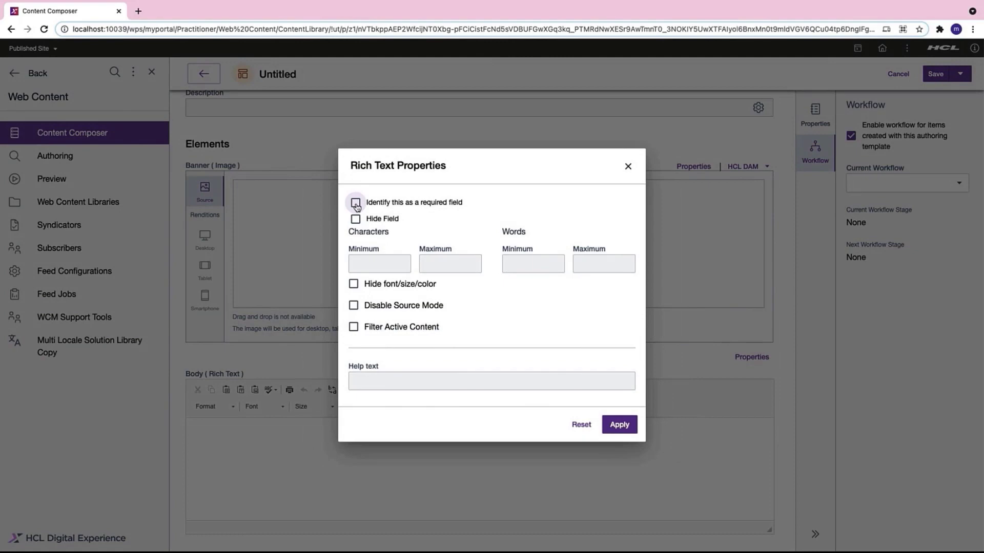
{"action": "left_click", "coordinate": [355, 202]}
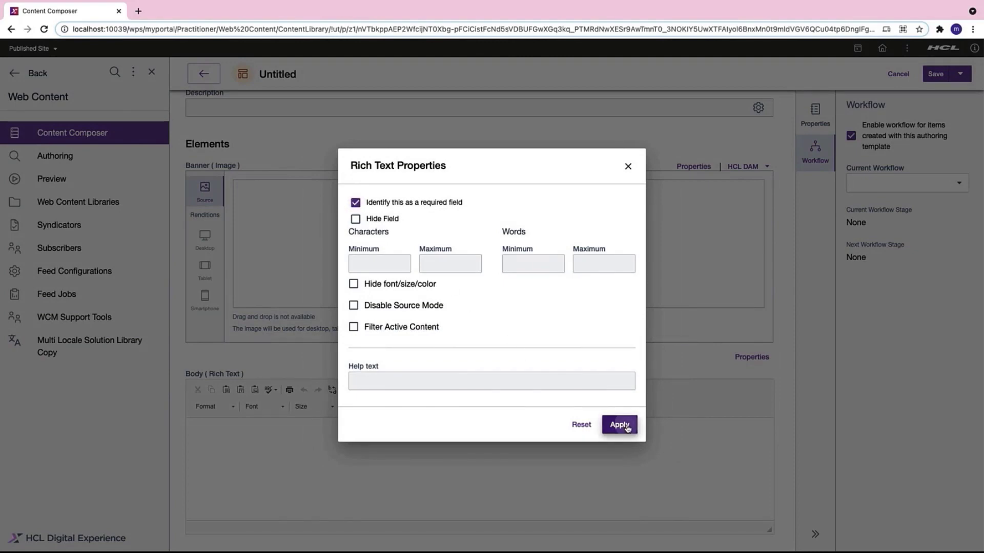
{"action": "left_click", "coordinate": [620, 424]}
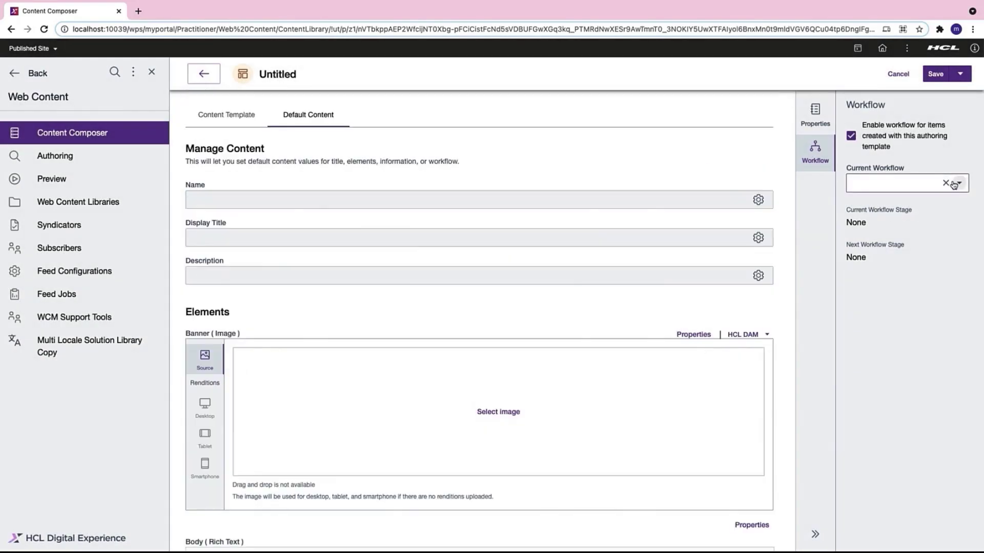
{"action": "left_click", "coordinate": [895, 183]}
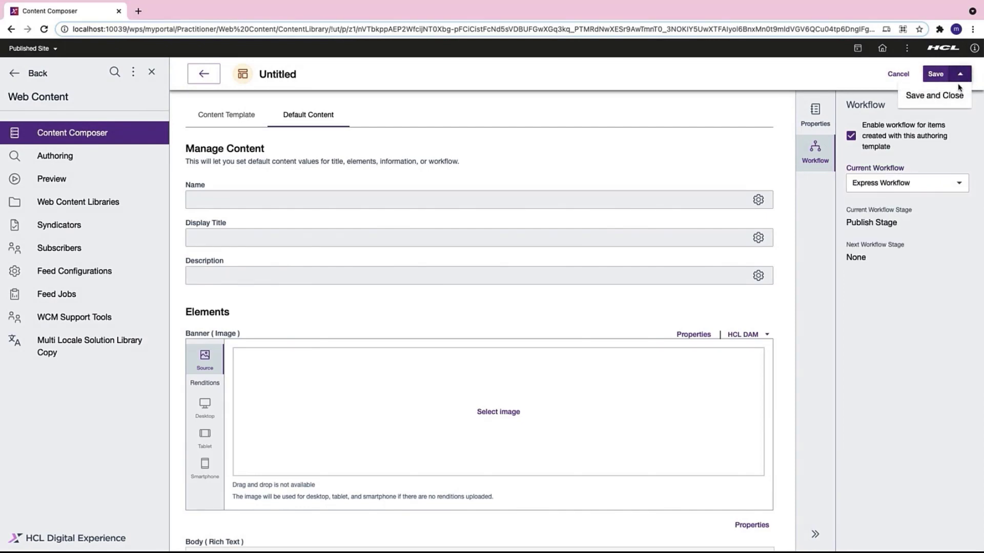
{"action": "left_click", "coordinate": [935, 95]}
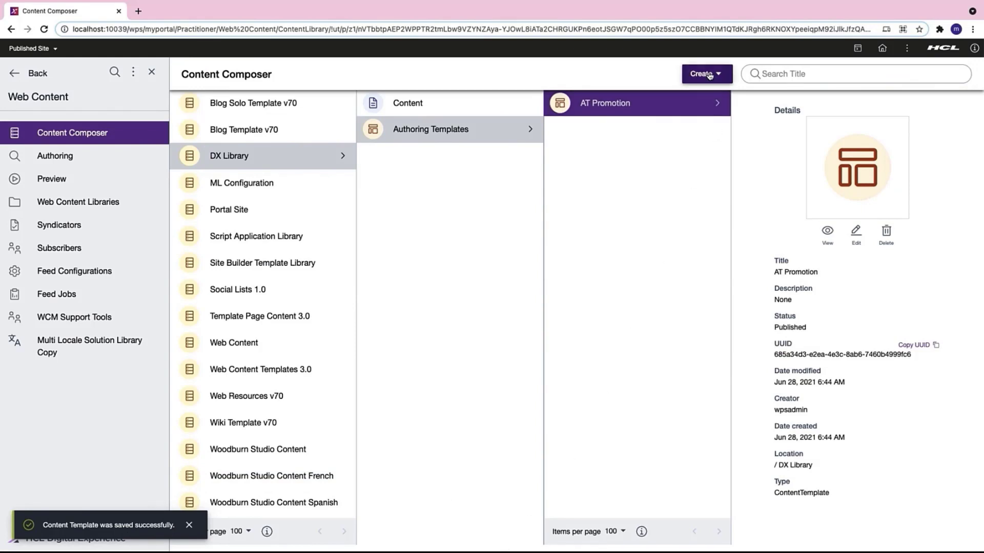
Step: Create a new content item DX Promotion using the AT Promotion template
{"action": "left_click", "coordinate": [703, 74]}
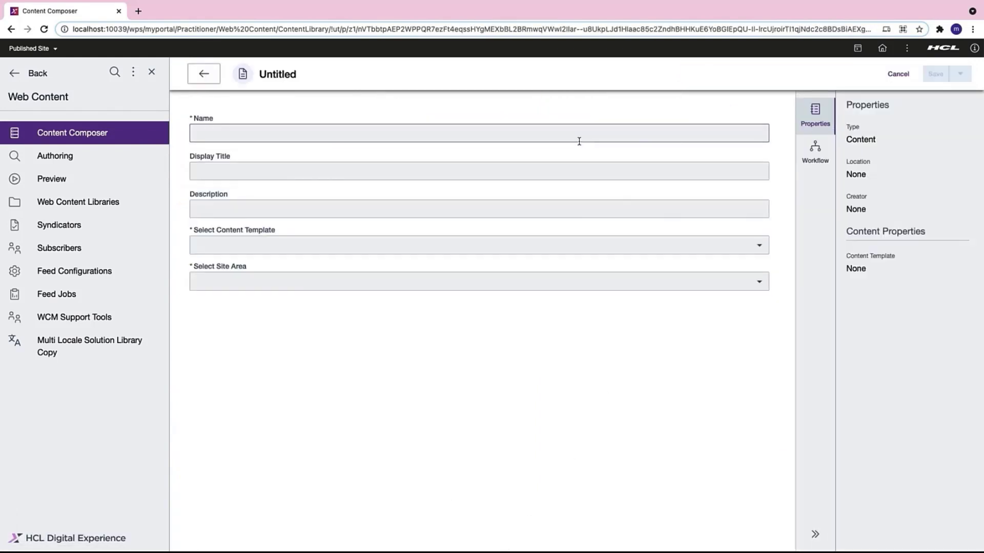
{"action": "type", "text": "DX Promotion"}
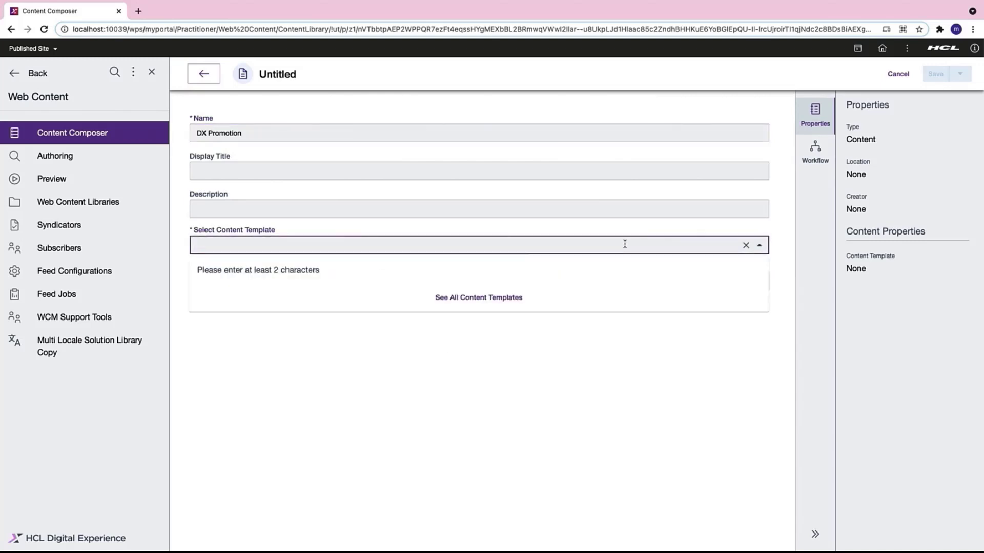
{"action": "type", "text": "at"}
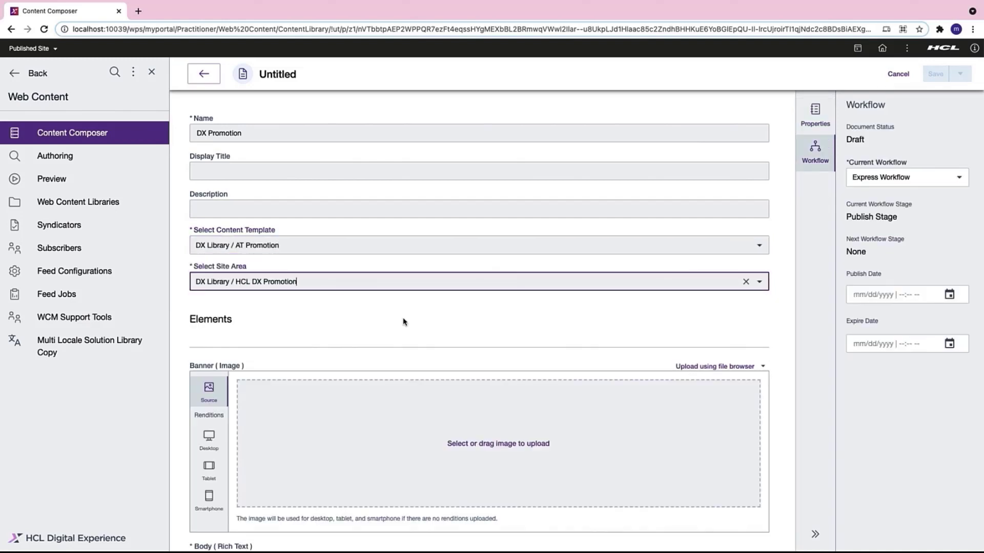
{"action": "scroll", "scroll_direction": "down", "scroll_amount": 3}
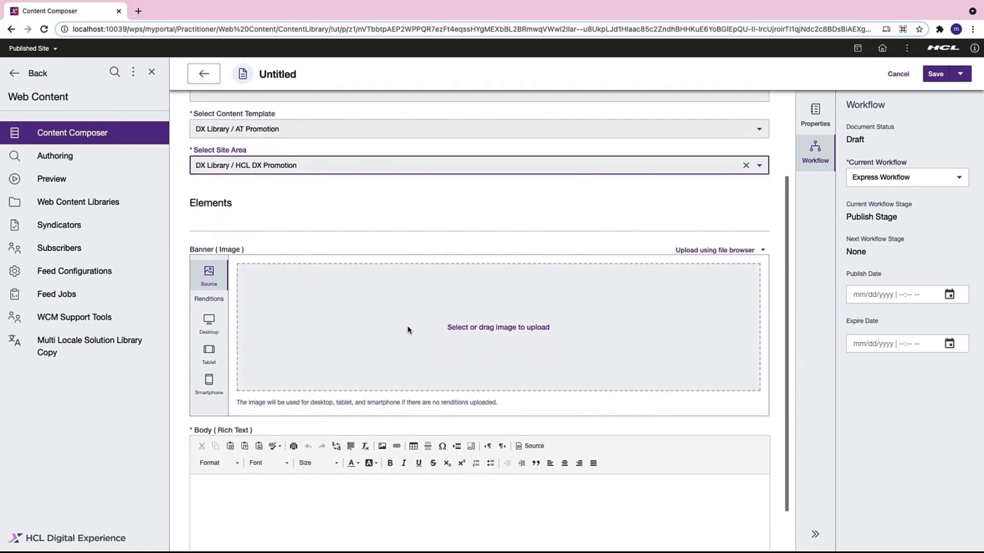
{"action": "scroll", "scroll_direction": "down", "scroll_amount": 3}
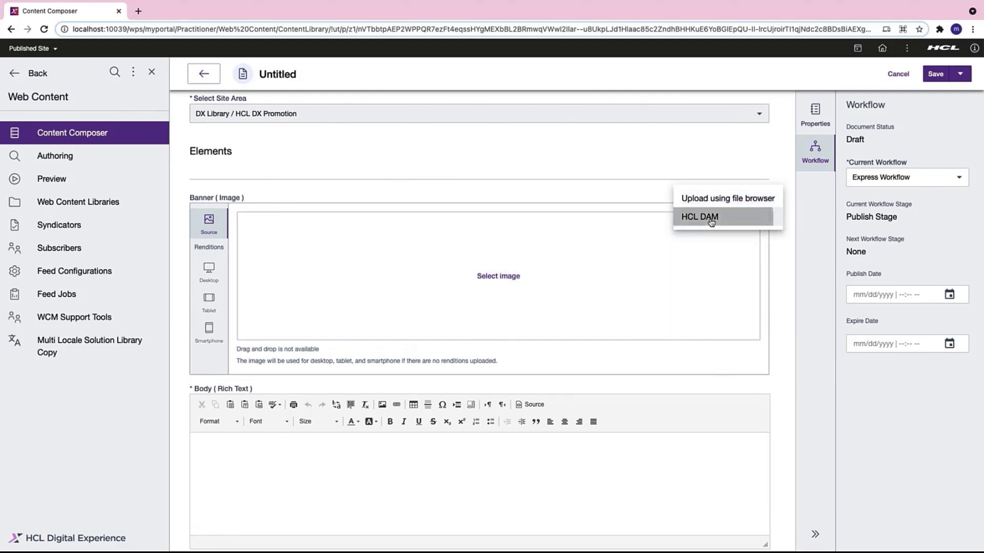
Step: Set the Banner image to DX Banner.png from the DX Promotion Collection and move to the Body field
{"action": "left_click", "coordinate": [698, 217]}
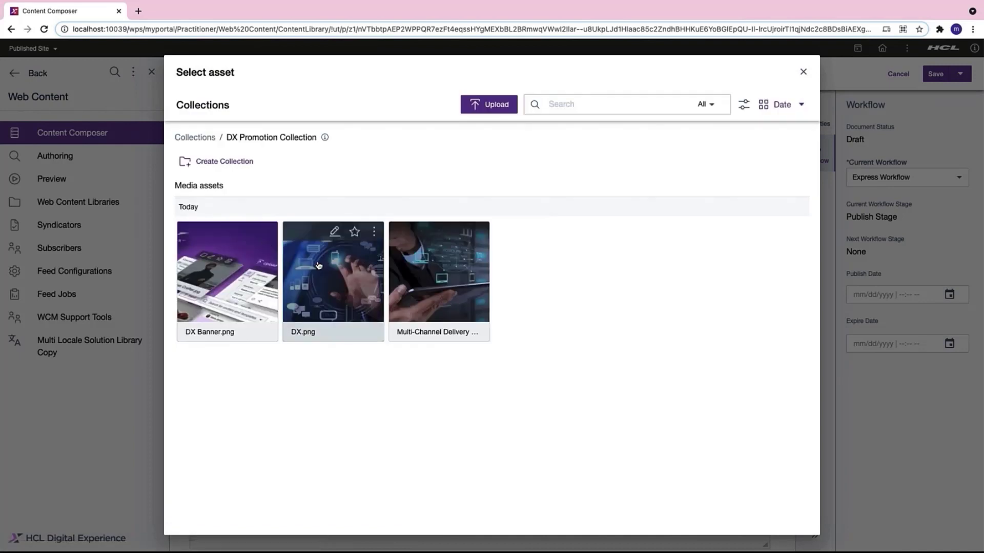
{"action": "left_click", "coordinate": [228, 281]}
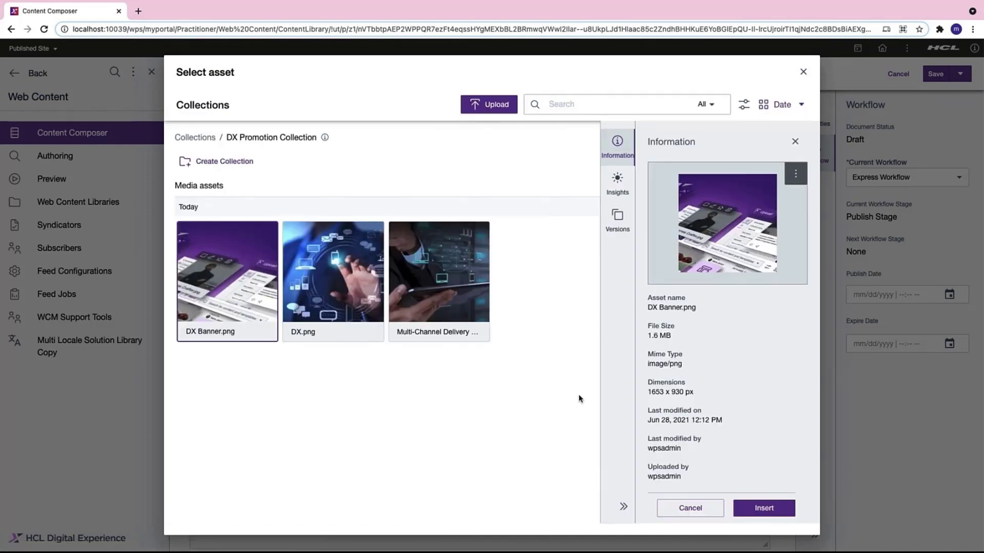
{"action": "left_click", "coordinate": [764, 508]}
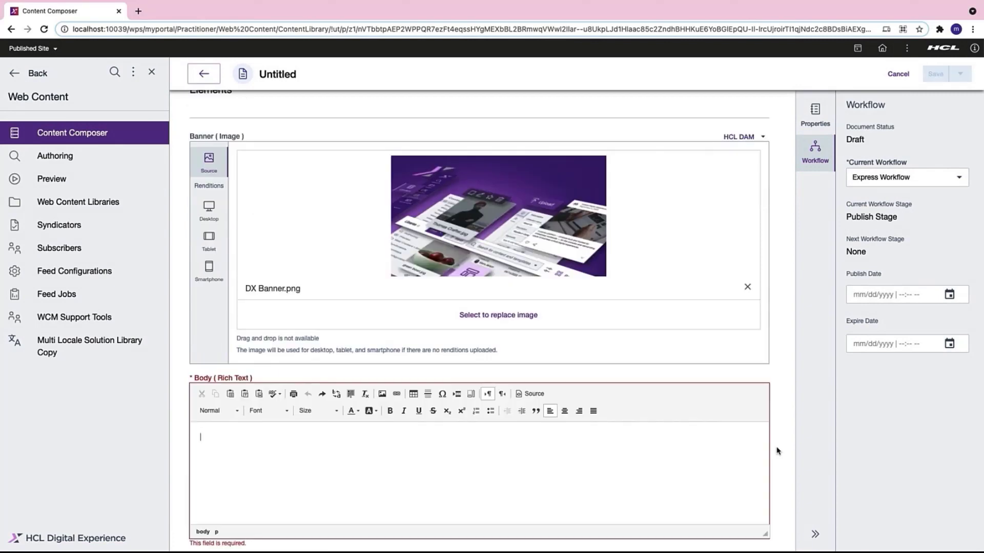
{"action": "mouse_move", "coordinate": [816, 395]}
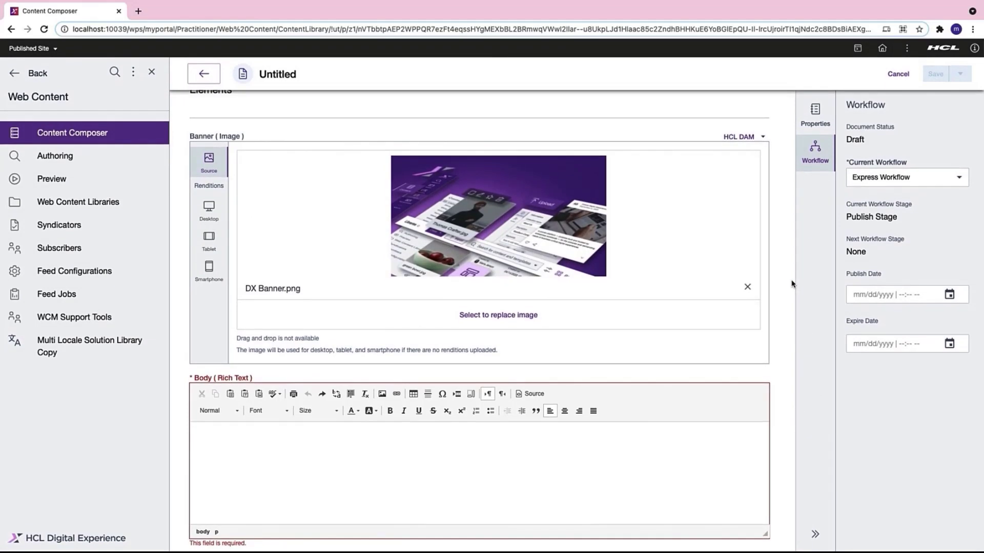
{"action": "left_click", "coordinate": [595, 449]}
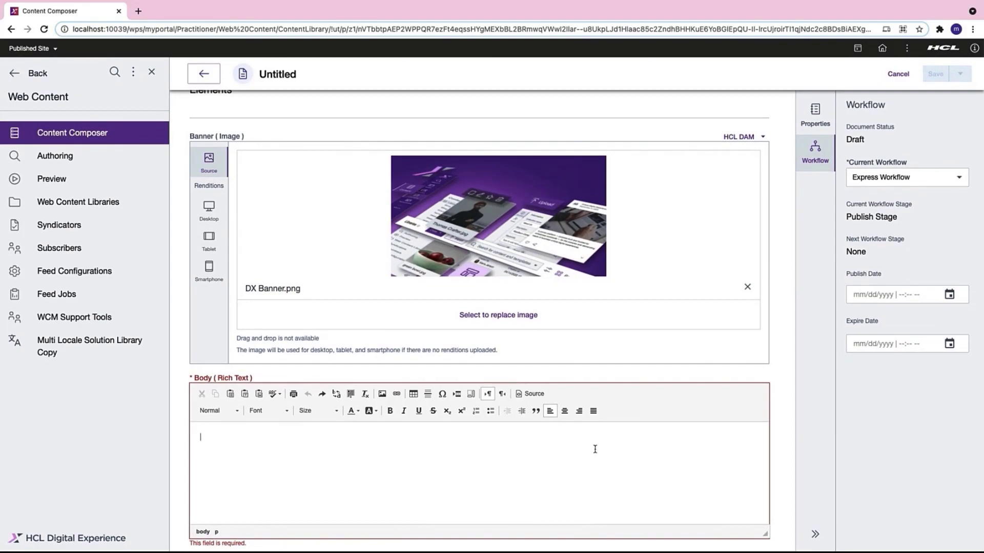
{"action": "mouse_move", "coordinate": [490, 455]}
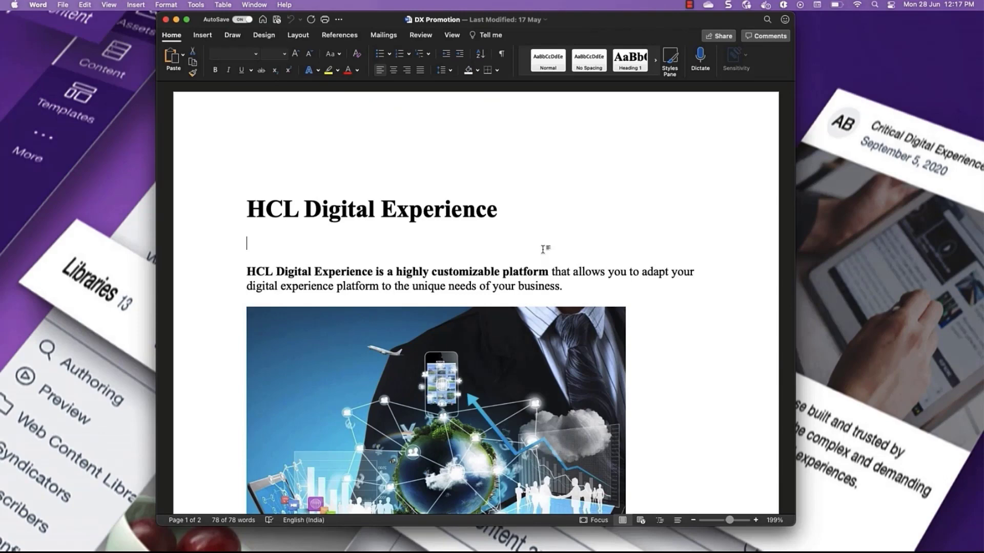
Step: Select and copy the whole DX Promotion Word document's content
{"action": "scroll", "scroll_direction": "down", "scroll_amount": 3}
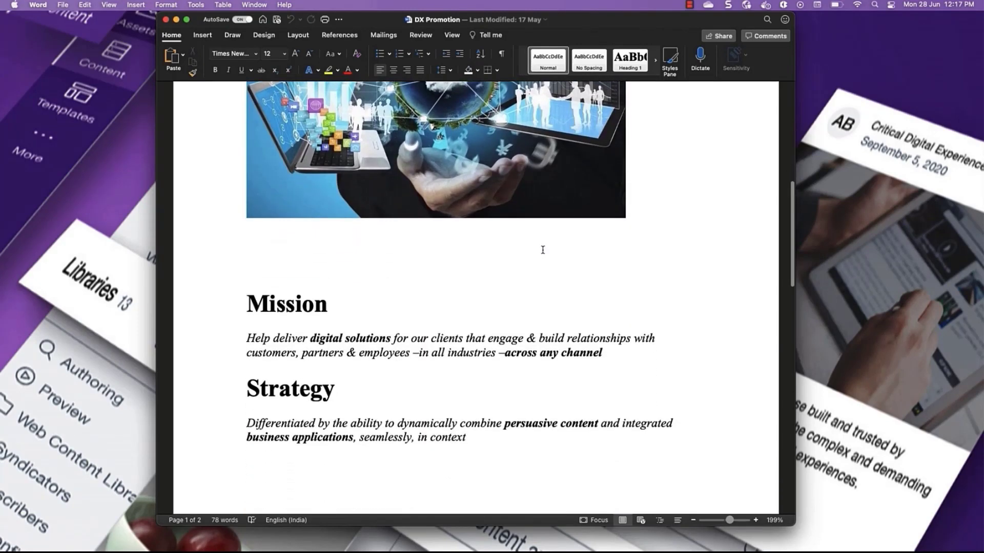
{"action": "scroll", "scroll_direction": "down", "scroll_amount": 3}
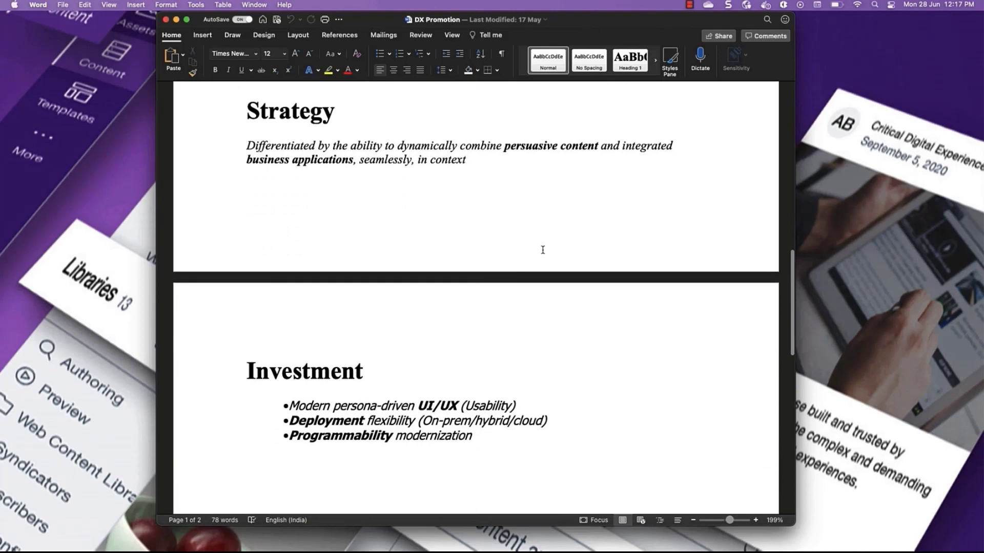
{"action": "key", "text": "cmd+a"}
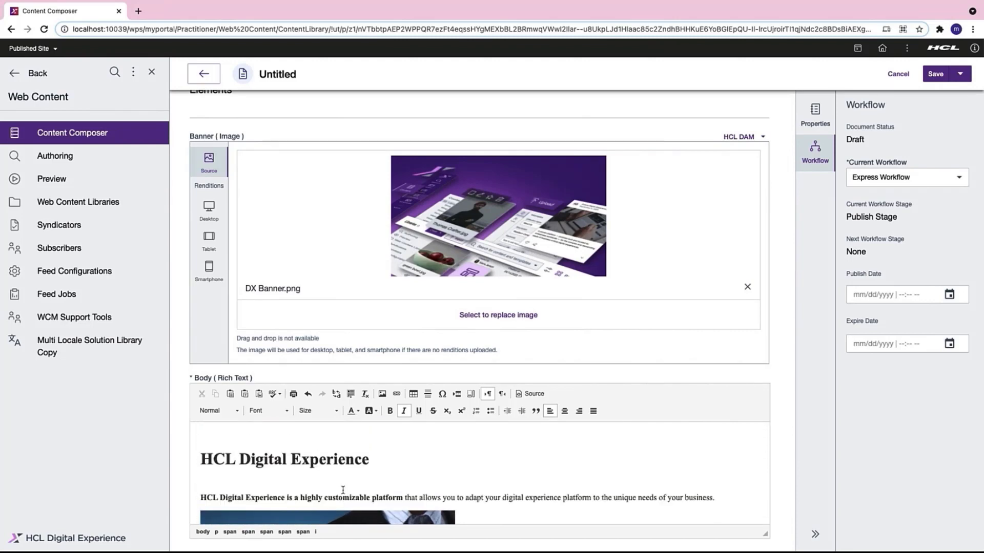
{"action": "mouse_move", "coordinate": [801, 398]}
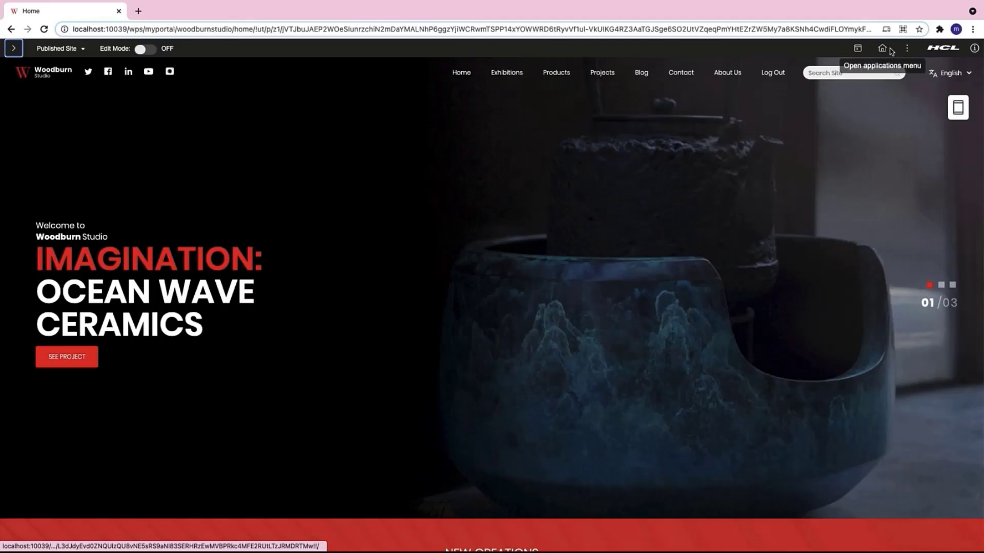
Step: In Web Content Authoring, start a new presentation template inside DX Library
{"action": "left_click", "coordinate": [906, 48]}
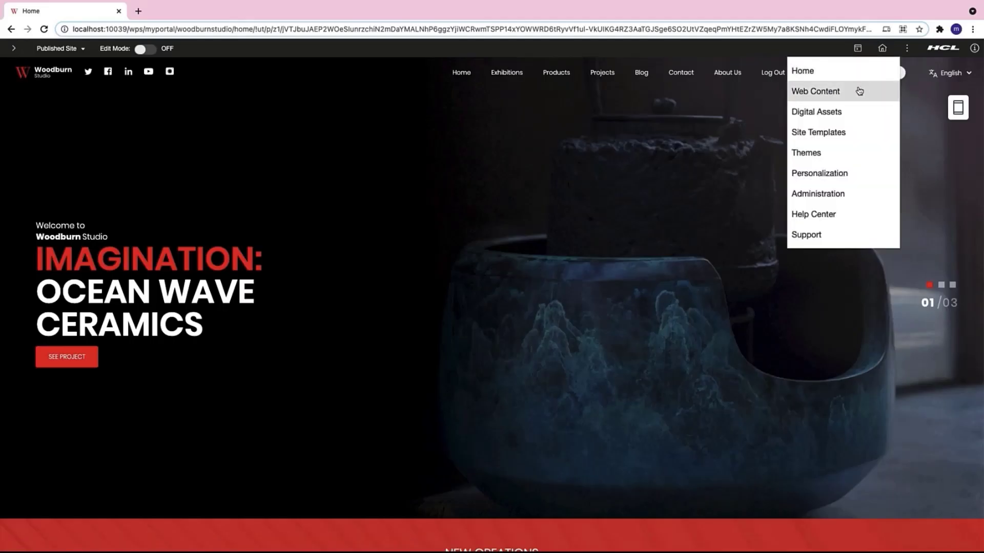
{"action": "left_click", "coordinate": [815, 92]}
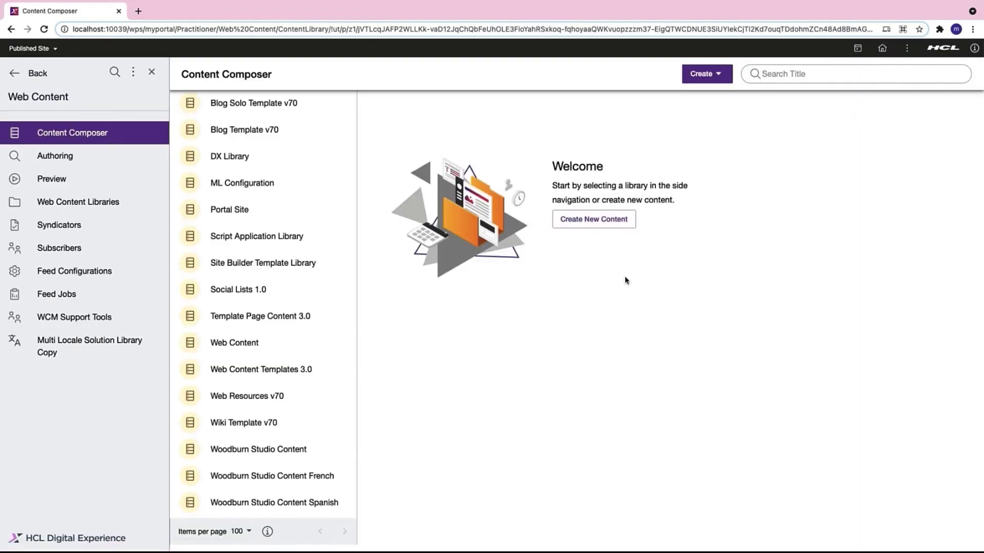
{"action": "left_click", "coordinate": [56, 156]}
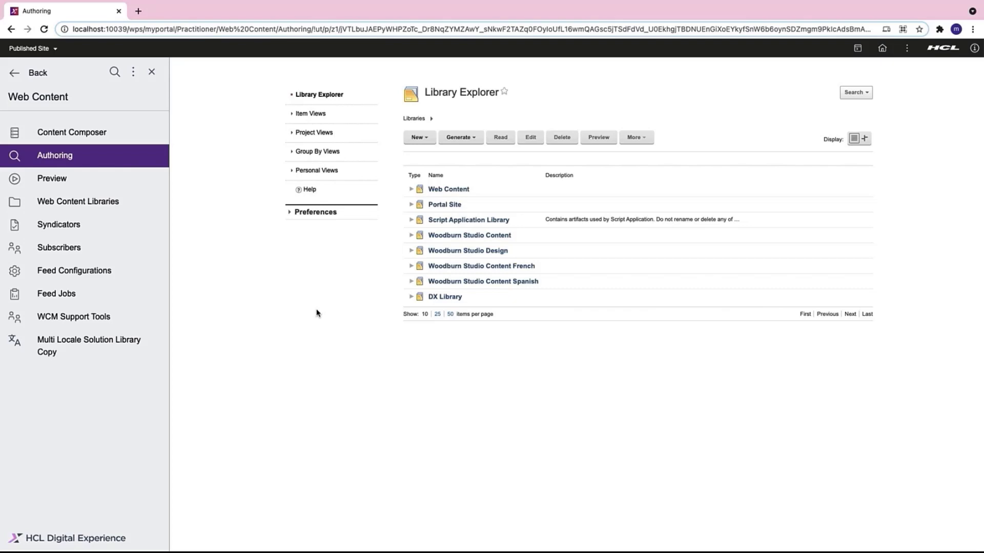
{"action": "mouse_move", "coordinate": [459, 326]}
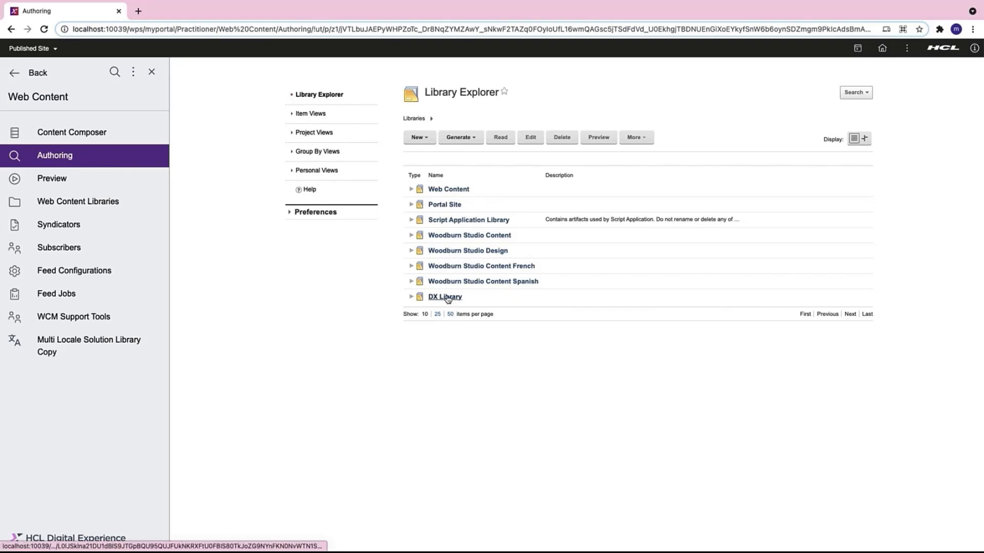
{"action": "left_click", "coordinate": [444, 297]}
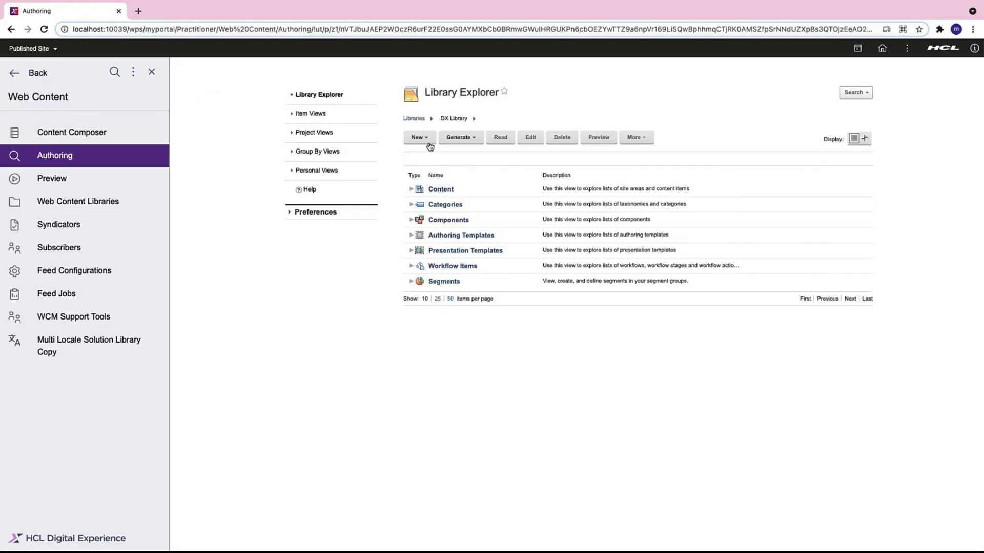
{"action": "left_click", "coordinate": [416, 137]}
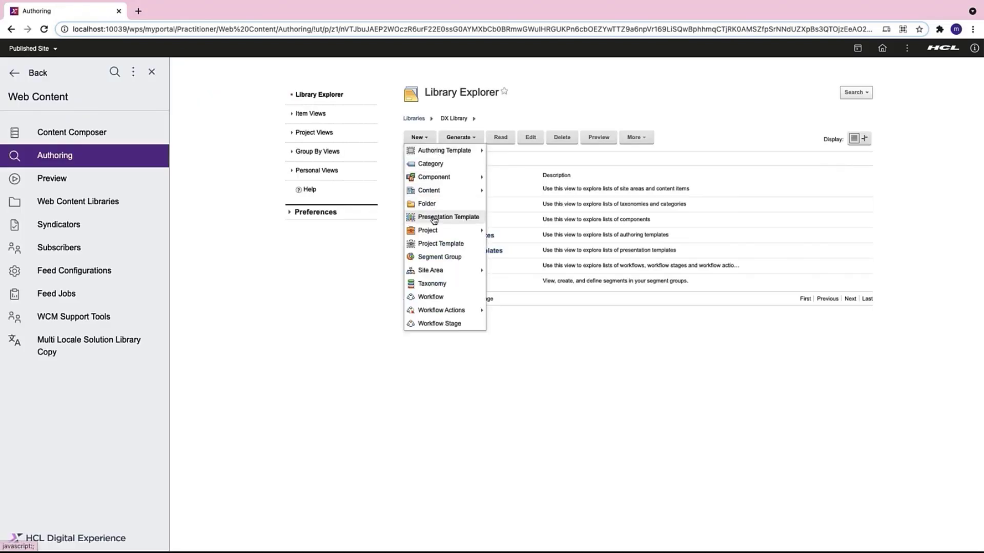
{"action": "left_click", "coordinate": [449, 217]}
{"action": "type", "text": "PT Promotion"}
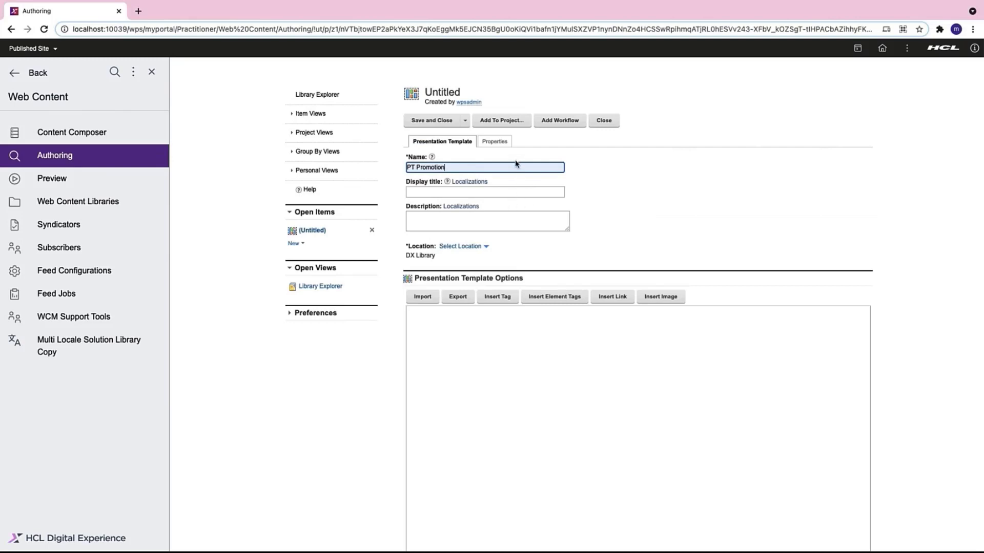
Step: Insert AT Promotion element tags, remove the title and Banner tags leaving only Body, and save
{"action": "left_click", "coordinate": [554, 297]}
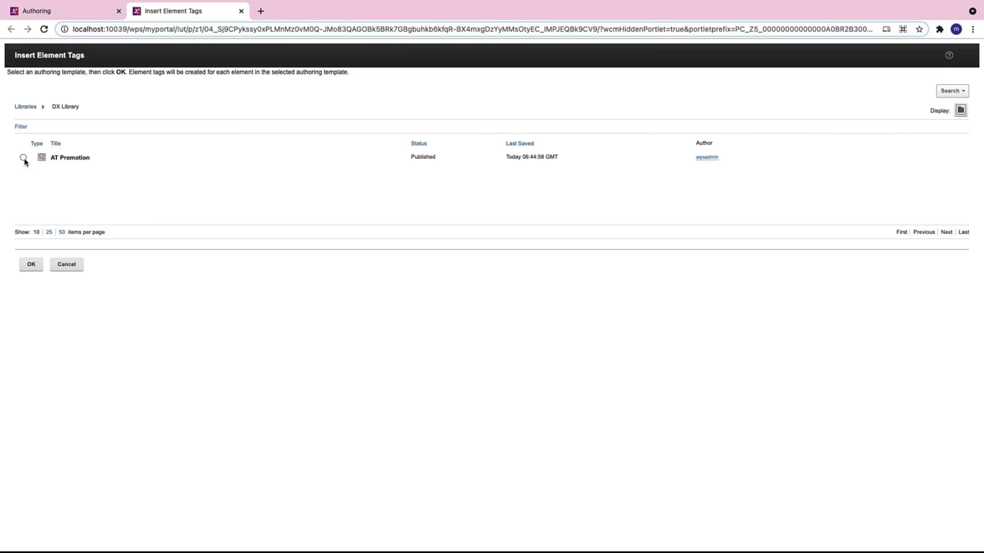
{"action": "left_click", "coordinate": [30, 264]}
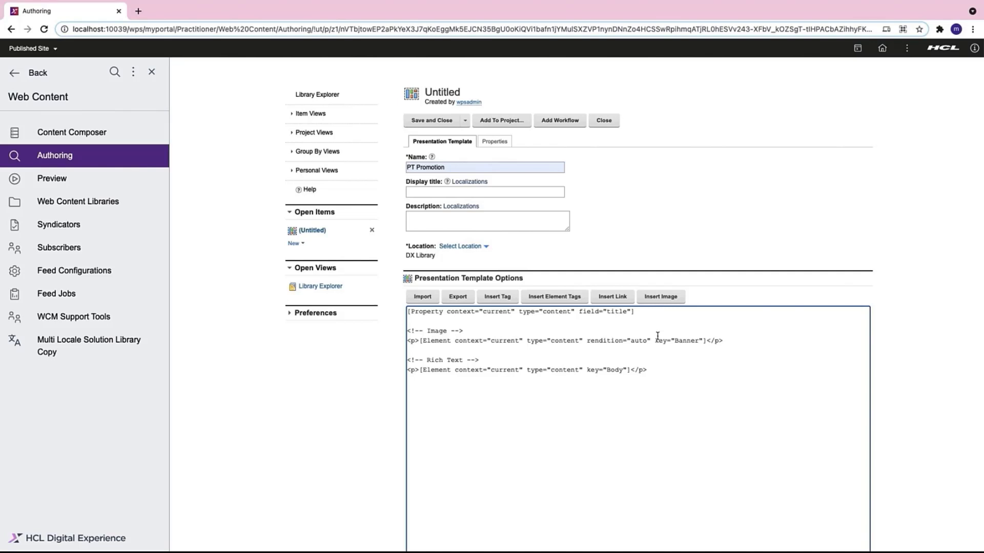
{"action": "double_click", "coordinate": [686, 341]}
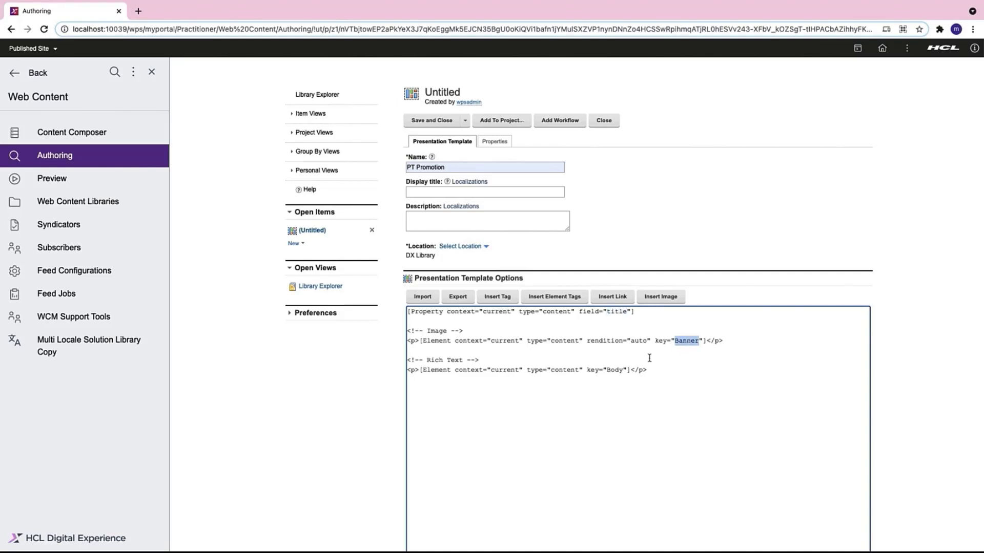
{"action": "left_click", "coordinate": [638, 312]}
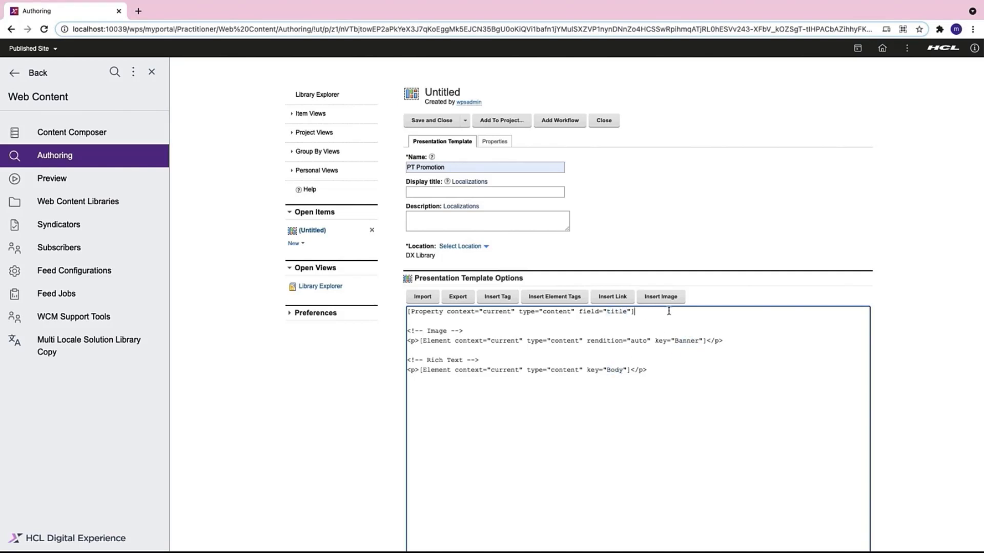
{"action": "left_click", "coordinate": [431, 121]}
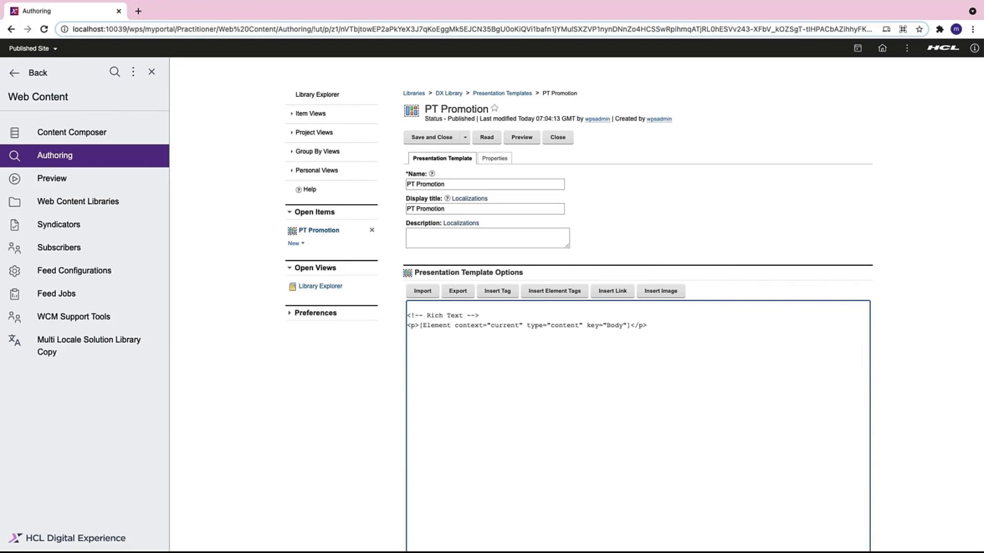
{"action": "left_click", "coordinate": [464, 137]}
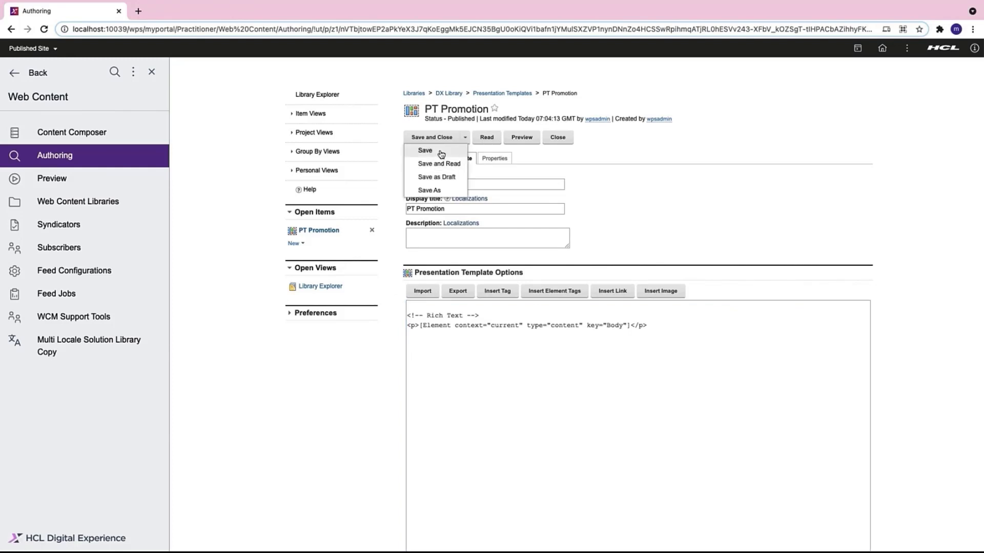
Step: Save PT Promotion and preview it with DX Promotion as the rendering context
{"action": "left_click", "coordinate": [424, 150]}
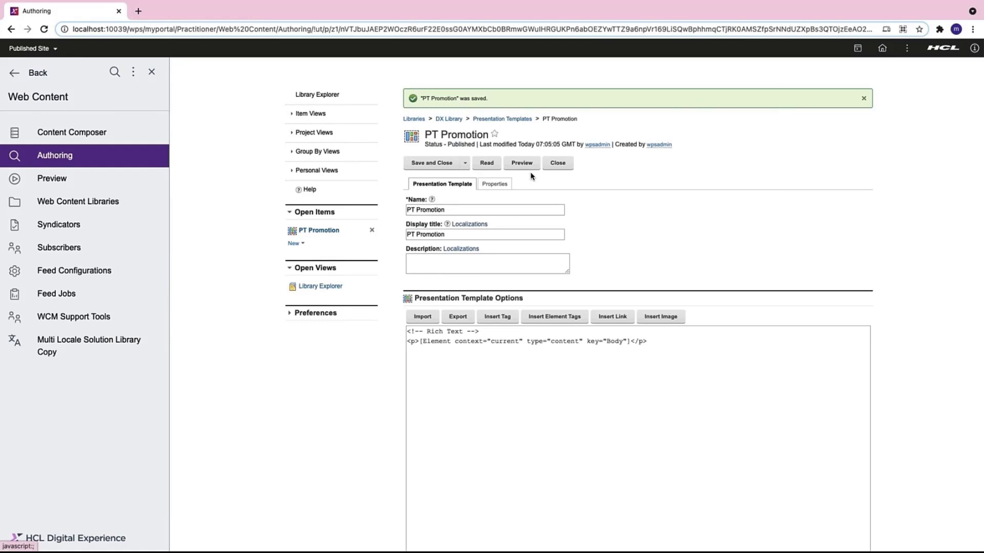
{"action": "left_click", "coordinate": [522, 163]}
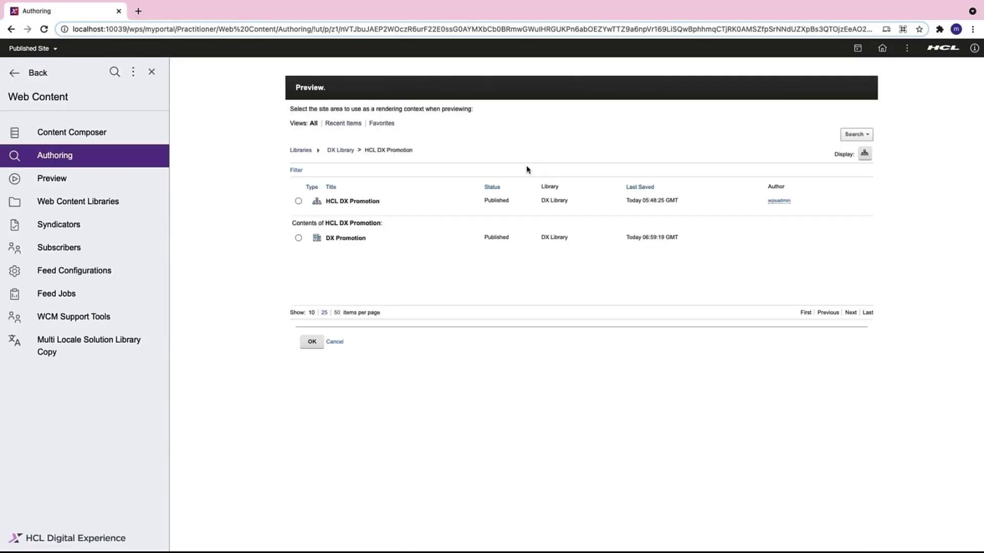
{"action": "mouse_move", "coordinate": [305, 240]}
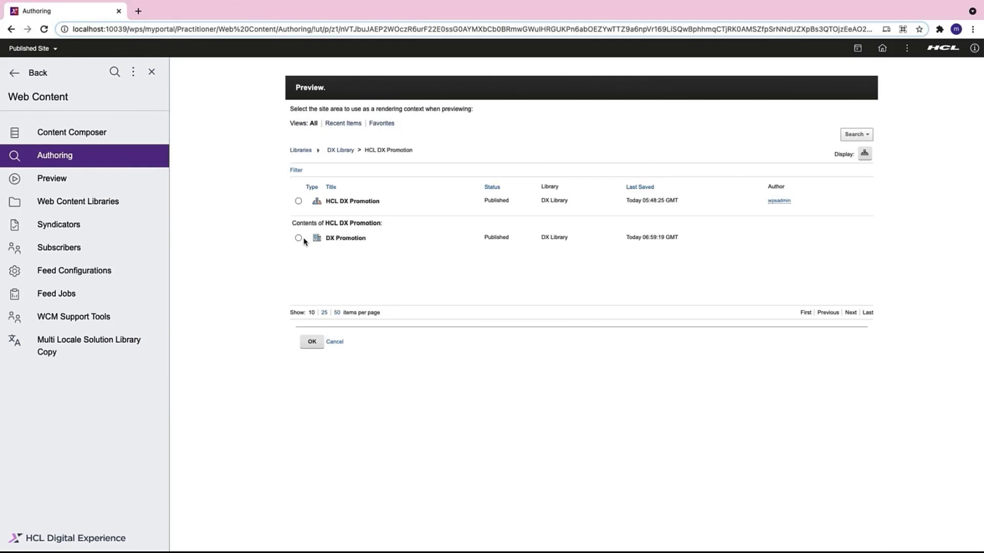
{"action": "left_click", "coordinate": [298, 238]}
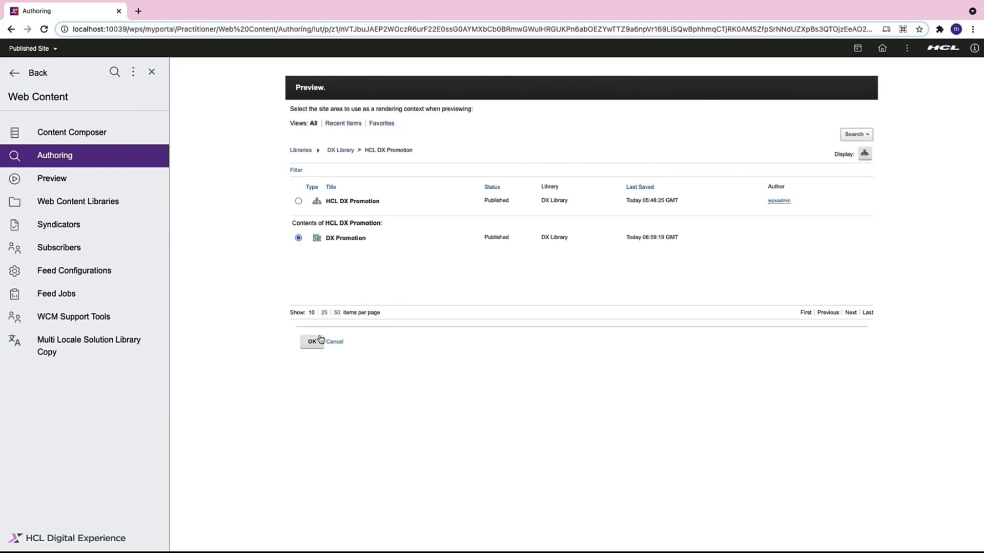
{"action": "left_click", "coordinate": [310, 342]}
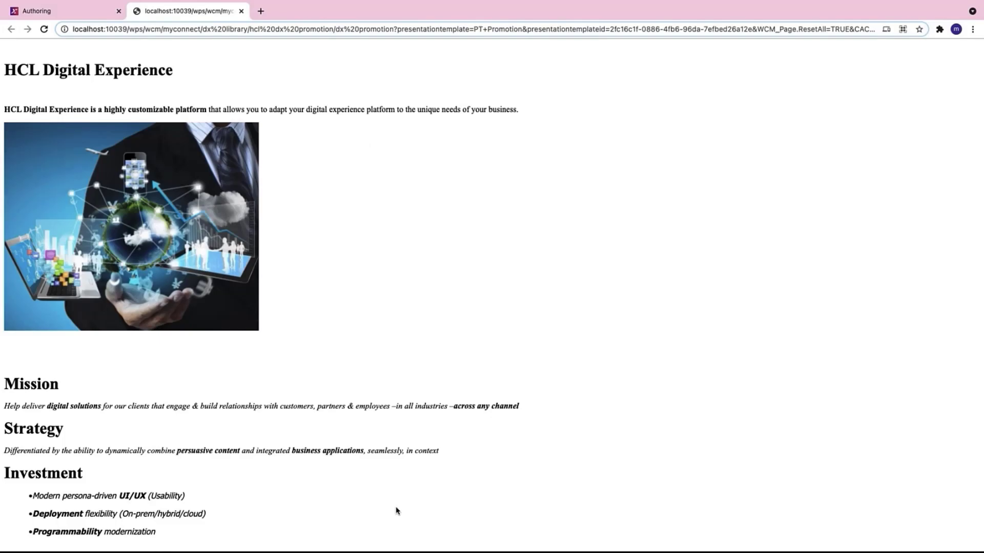